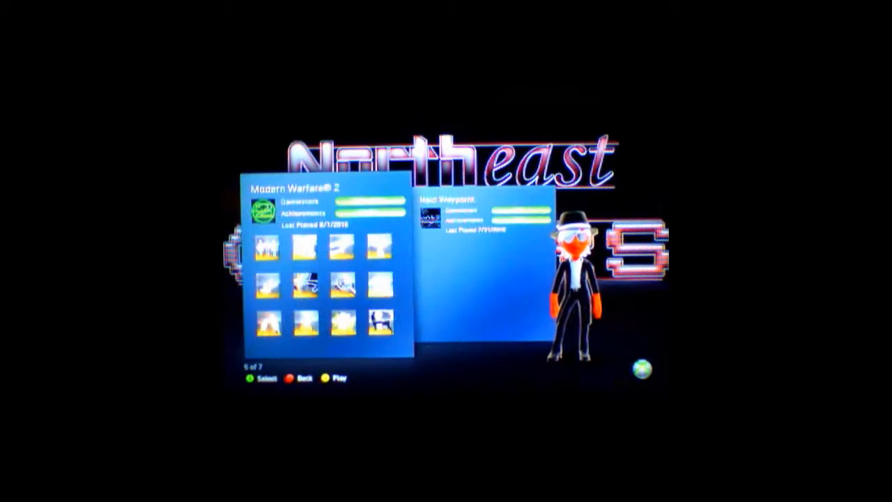
Scroll the gamer card's played-games list right and back left to find Fallout 3.
{"action": "scroll", "scroll_direction": "right", "scroll_amount": 3}
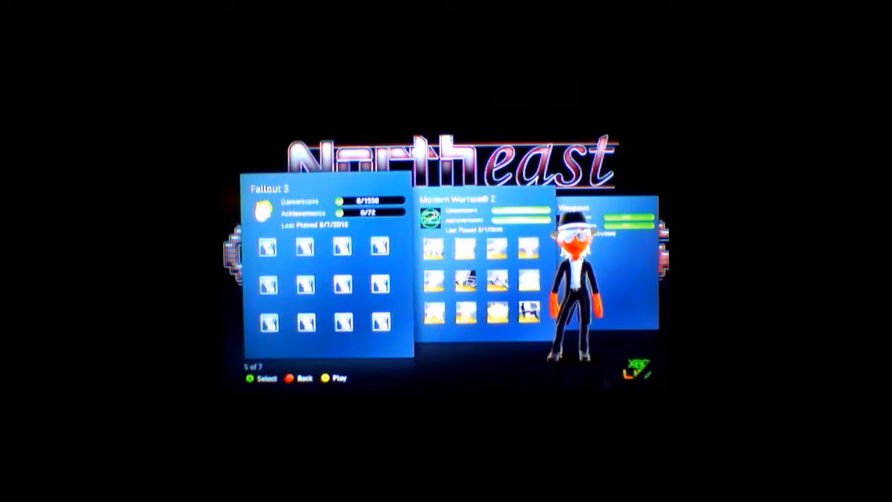
{"action": "scroll", "scroll_direction": "left", "scroll_amount": 3}
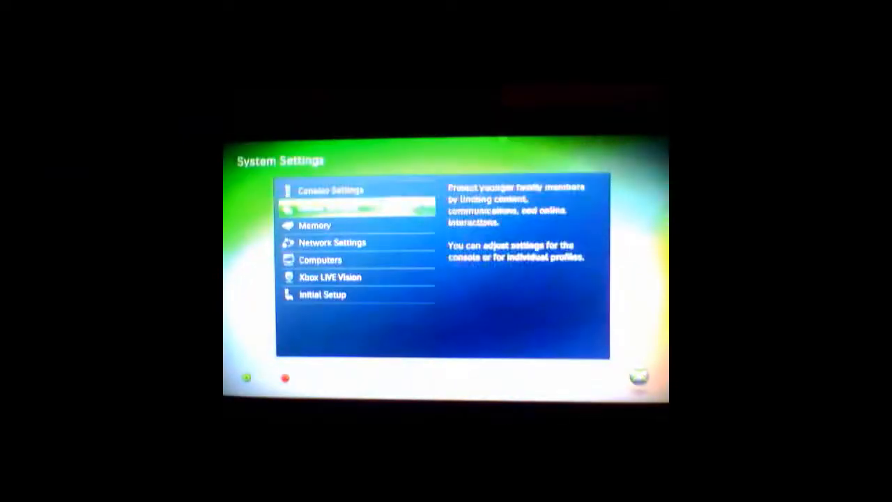
Open Memory > Hard Drive > Gamer Profiles and select a gamer profile.
{"action": "left_click", "coordinate": [314, 225]}
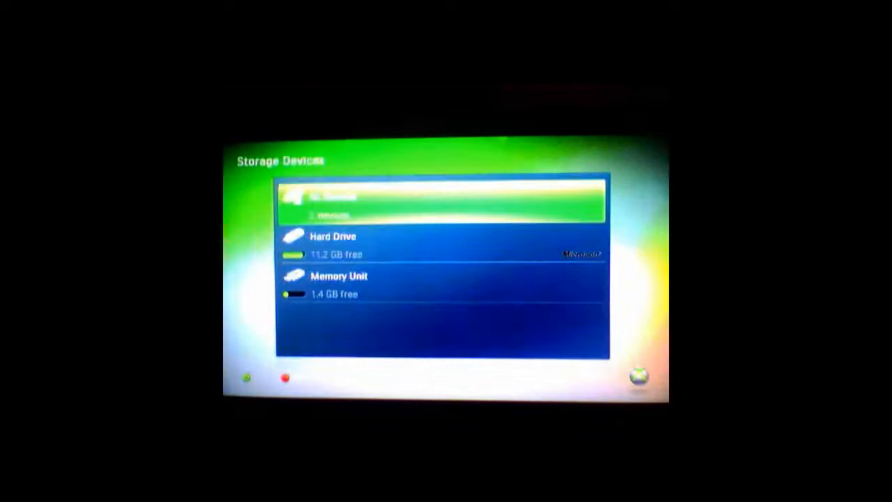
{"action": "scroll", "scroll_direction": "down", "scroll_amount": 3}
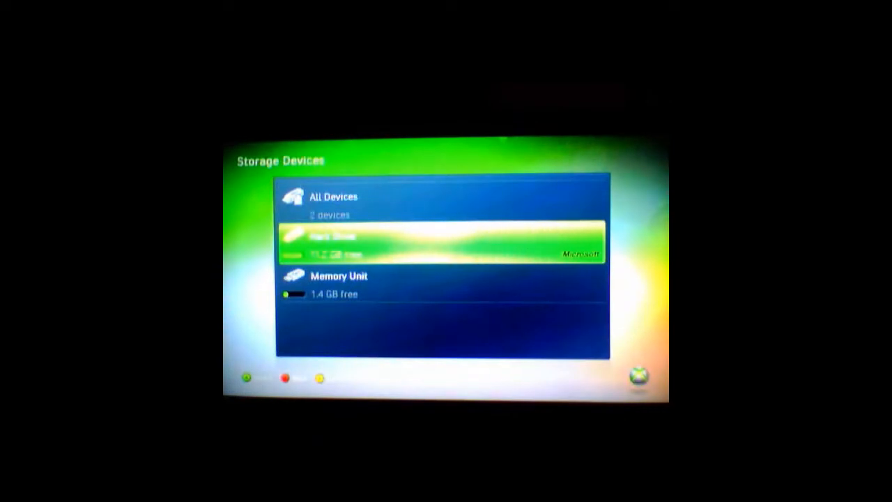
{"action": "left_click", "coordinate": [442, 242]}
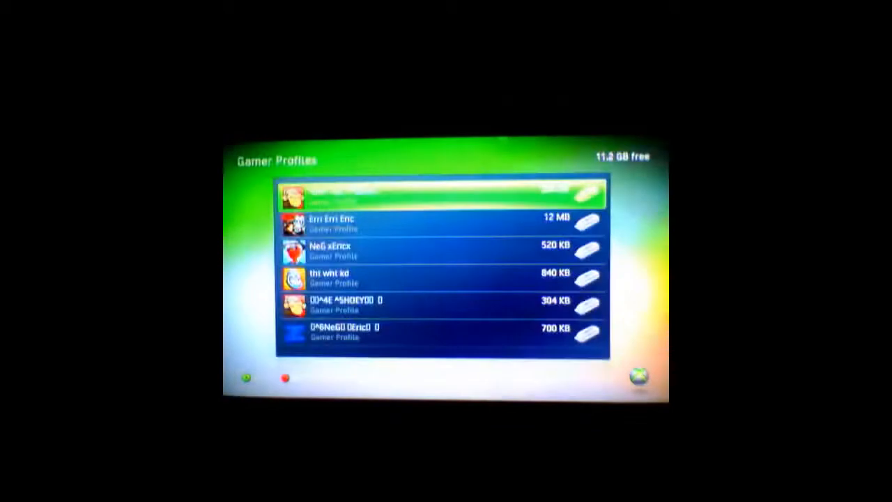
{"action": "scroll", "scroll_direction": "down", "scroll_amount": 3}
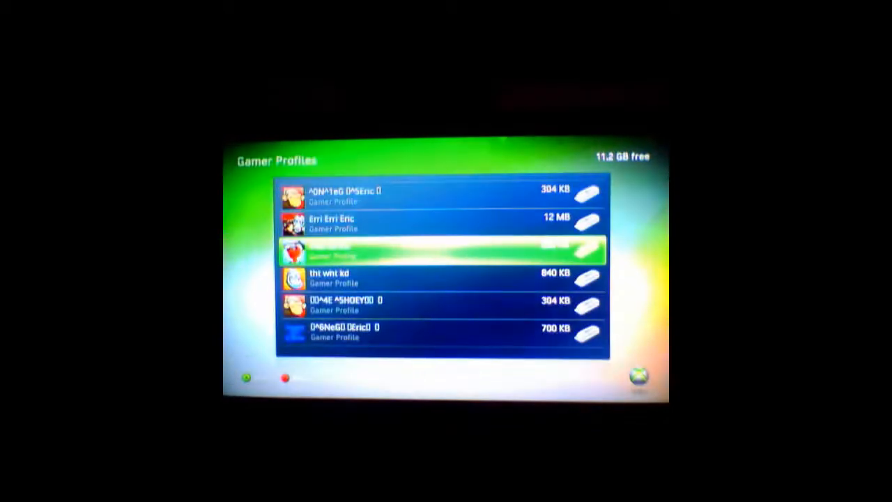
{"action": "left_click", "coordinate": [442, 251]}
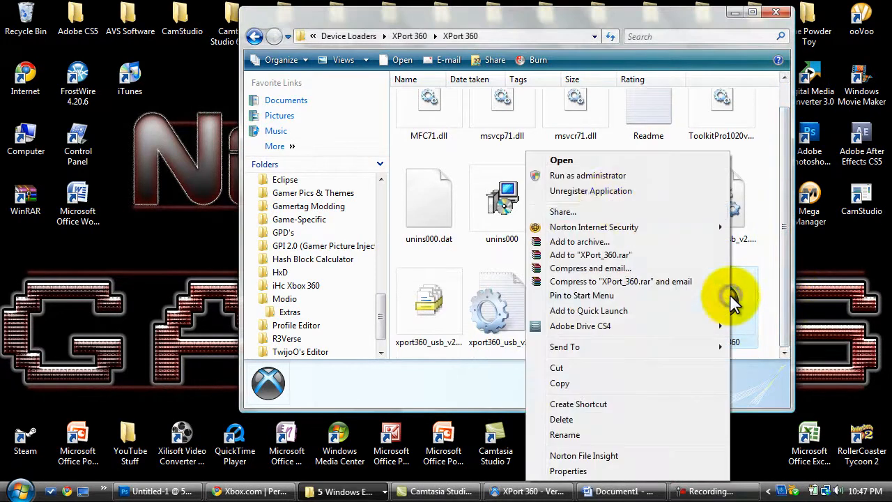
{"action": "mouse_move", "coordinate": [774, 223]}
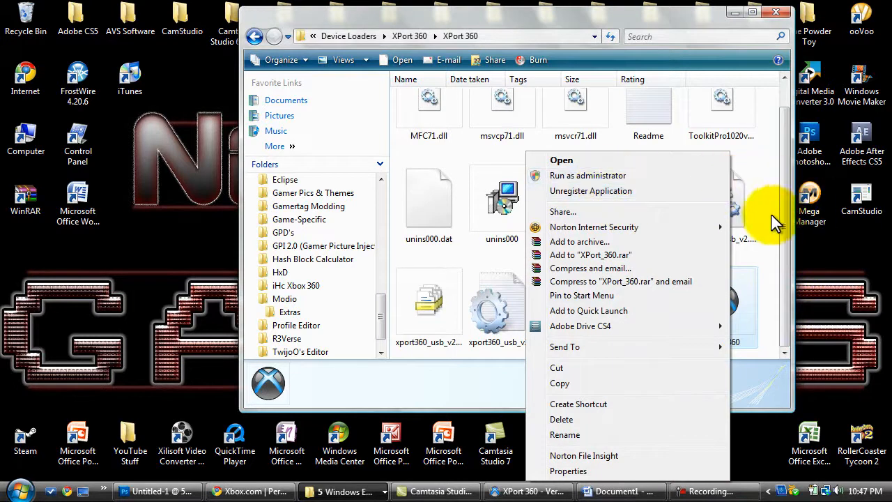
Dismiss the right-click menu and scroll to reveal the XPort_360 executable.
{"action": "left_click", "coordinate": [428, 237]}
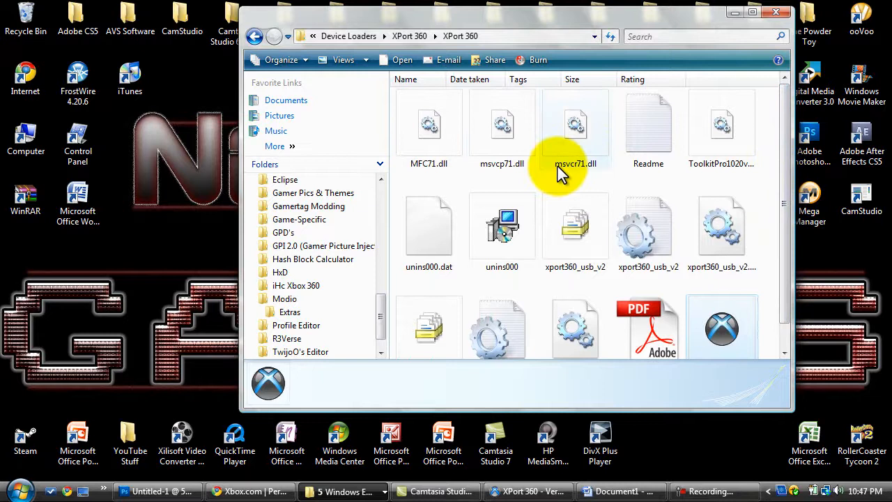
{"action": "scroll", "scroll_direction": "down", "scroll_amount": 3}
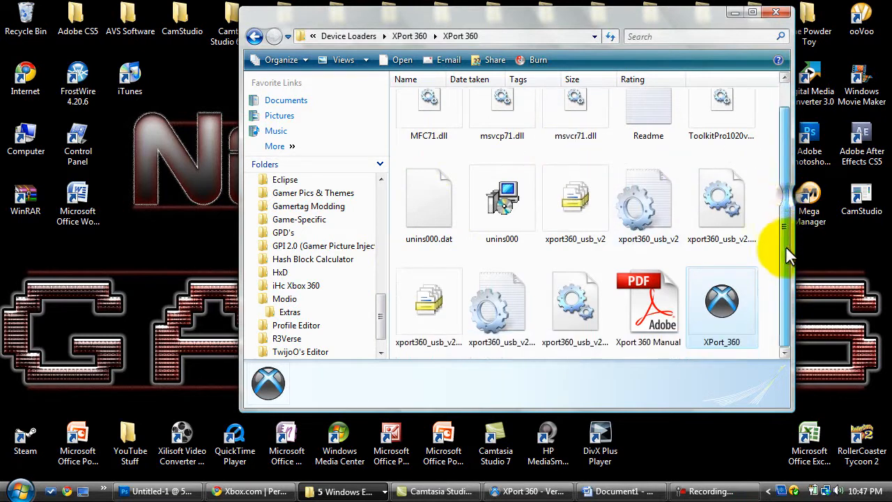
{"action": "mouse_move", "coordinate": [722, 301]}
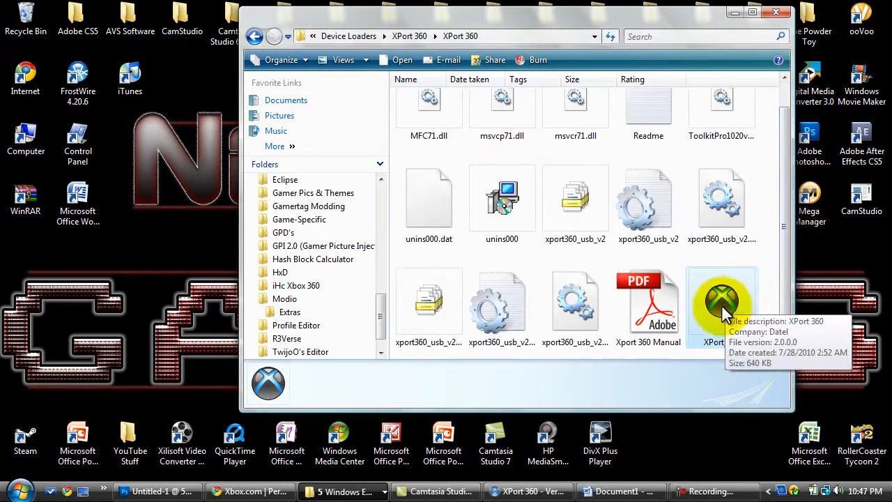
{"action": "mouse_move", "coordinate": [722, 301]}
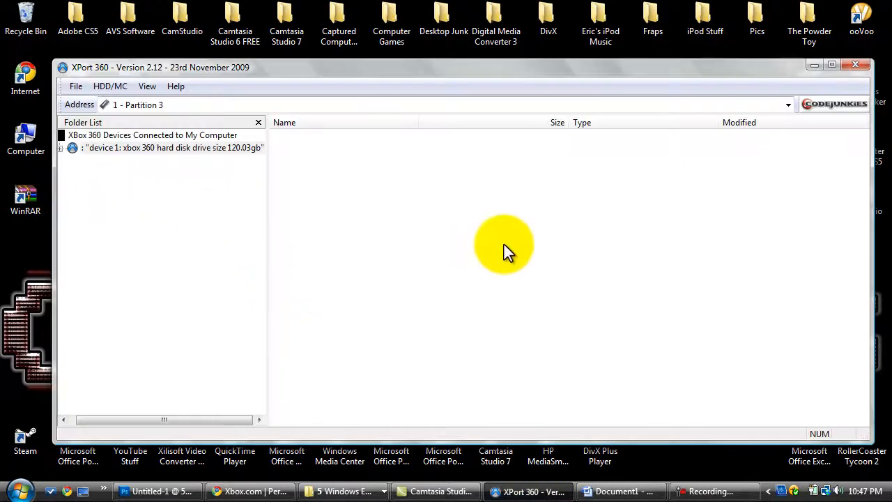
{"action": "mouse_move", "coordinate": [383, 286]}
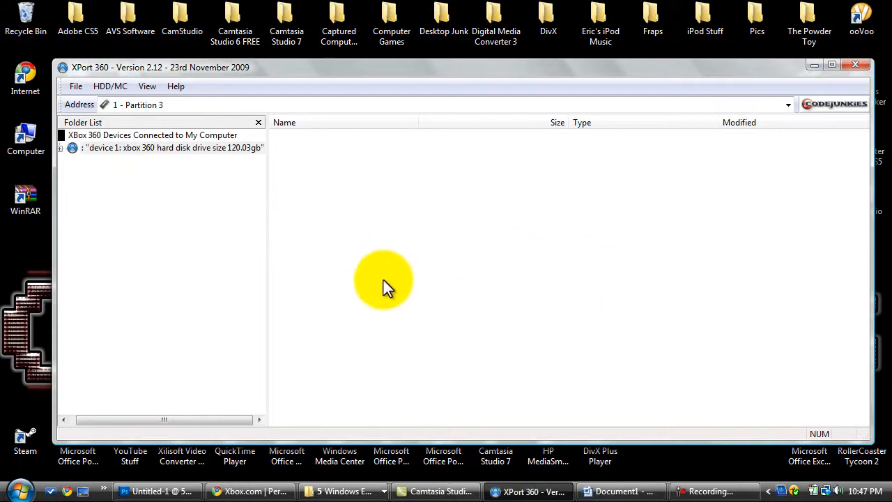
{"action": "mouse_move", "coordinate": [220, 181]}
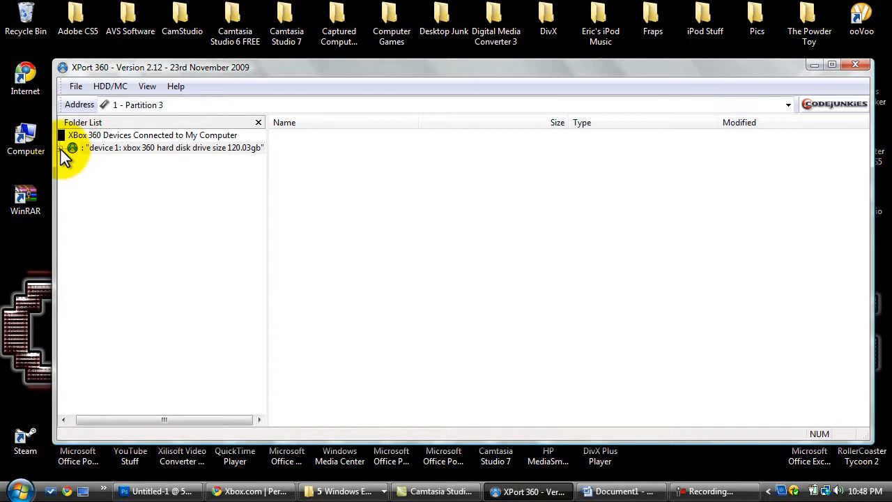
Expand Partition 3 > Content > E00004CD4894B3F4 and open its 00010000 Dashboard Data folder.
{"action": "left_click", "coordinate": [72, 147]}
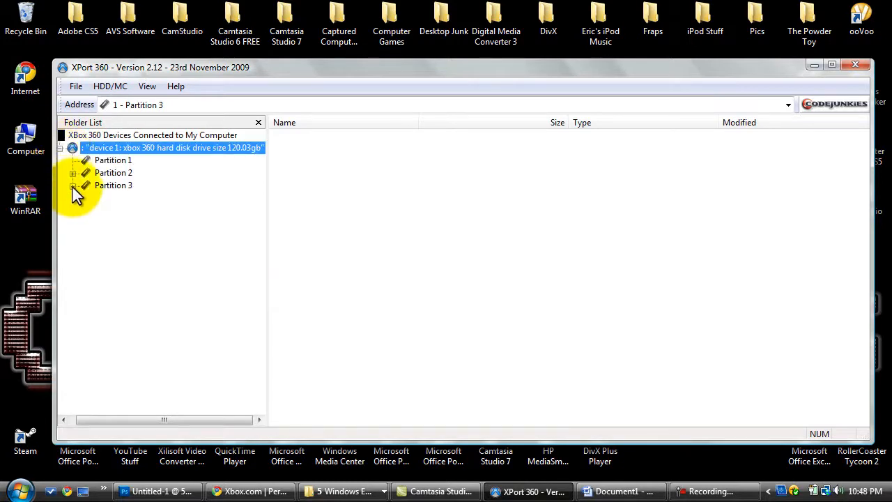
{"action": "left_click", "coordinate": [73, 185]}
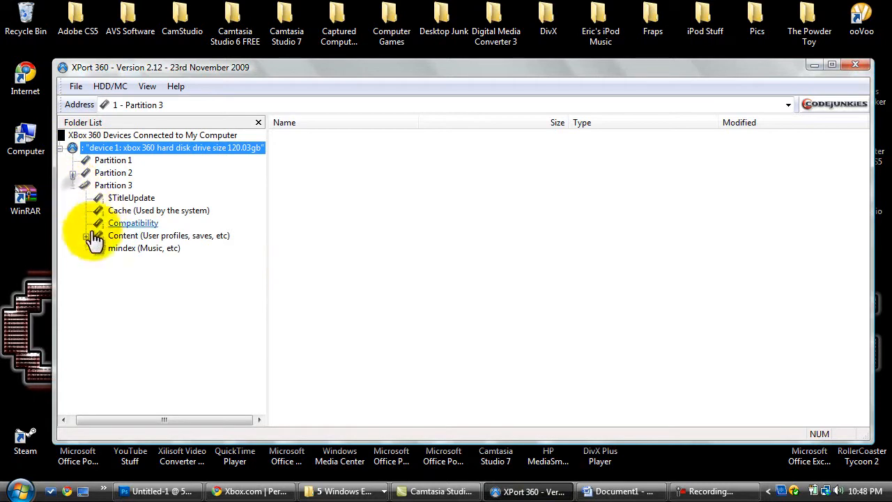
{"action": "left_click", "coordinate": [86, 235]}
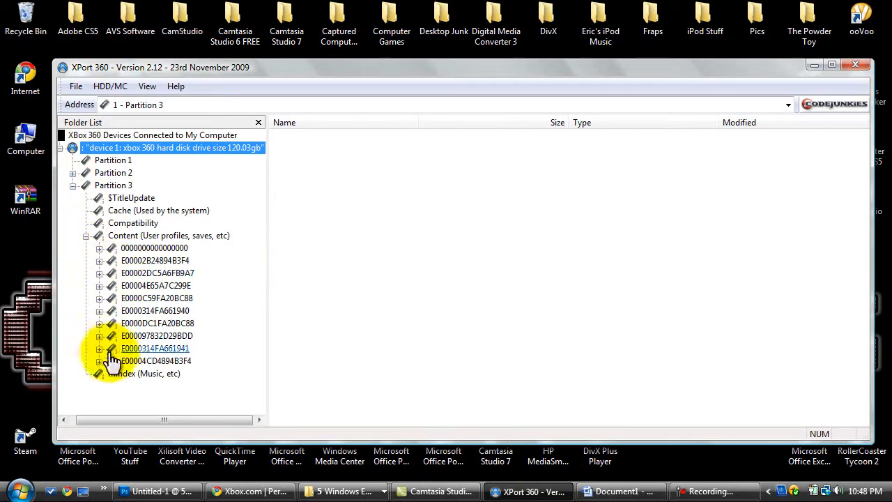
{"action": "left_click", "coordinate": [99, 260]}
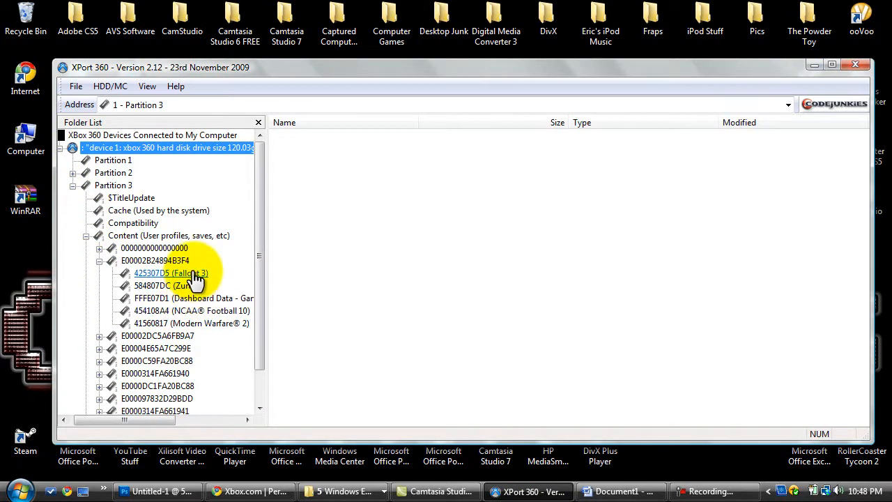
{"action": "left_click", "coordinate": [192, 323]}
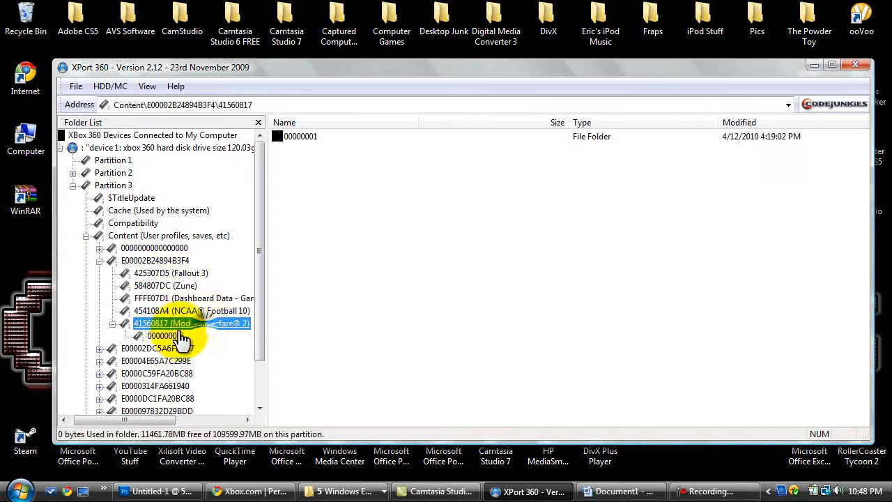
{"action": "left_click", "coordinate": [163, 335]}
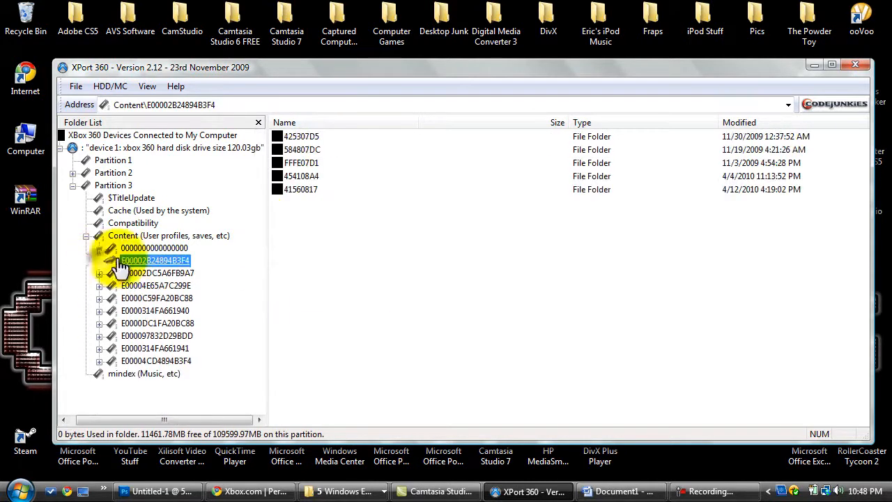
{"action": "left_click", "coordinate": [99, 360]}
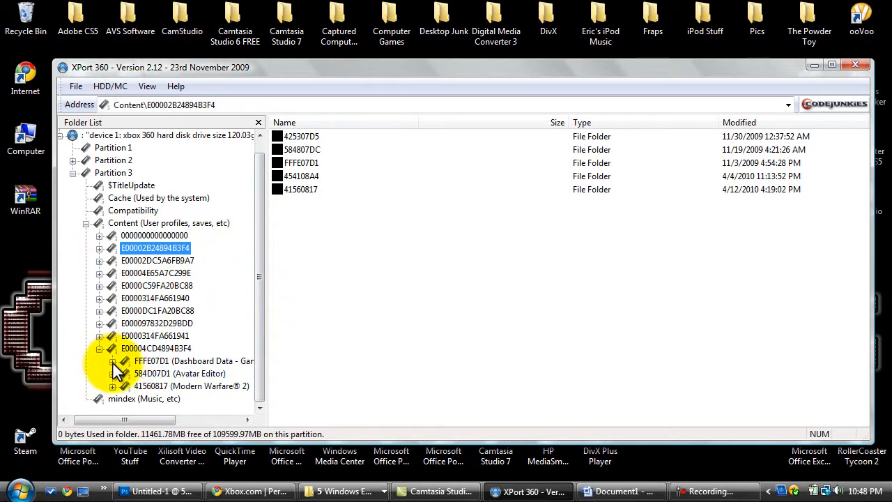
{"action": "mouse_move", "coordinate": [152, 366]}
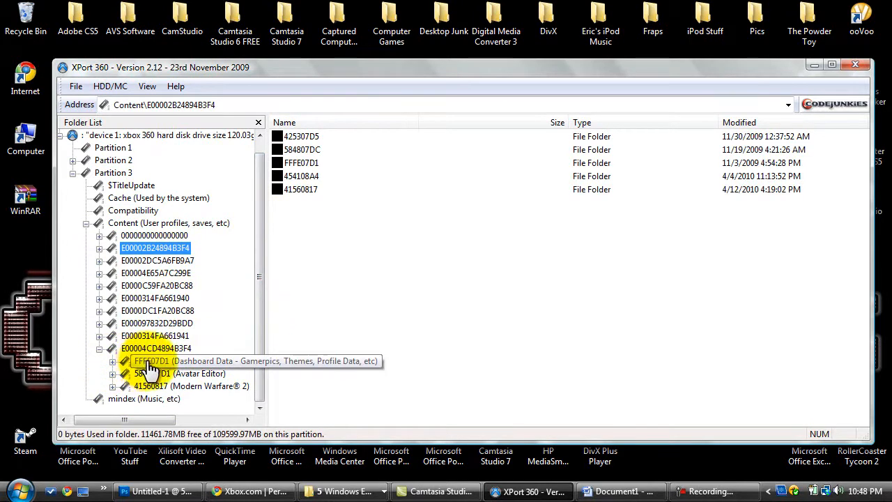
{"action": "mouse_move", "coordinate": [219, 372]}
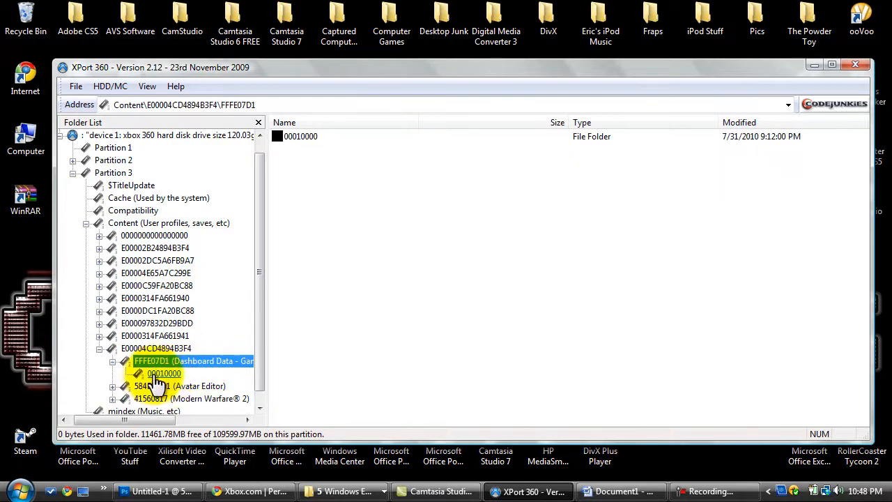
{"action": "left_click", "coordinate": [164, 373]}
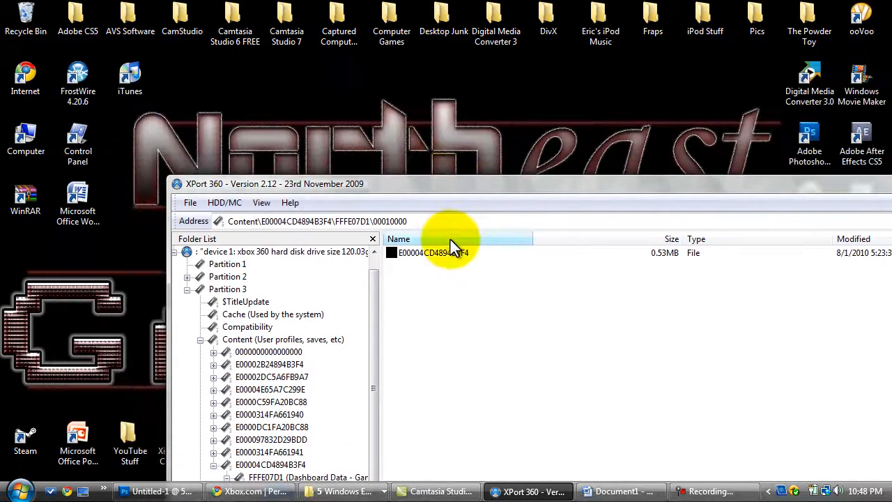
Select the 0.53 MB E00004CD4894B3F4 profile file.
{"action": "left_click", "coordinate": [432, 252]}
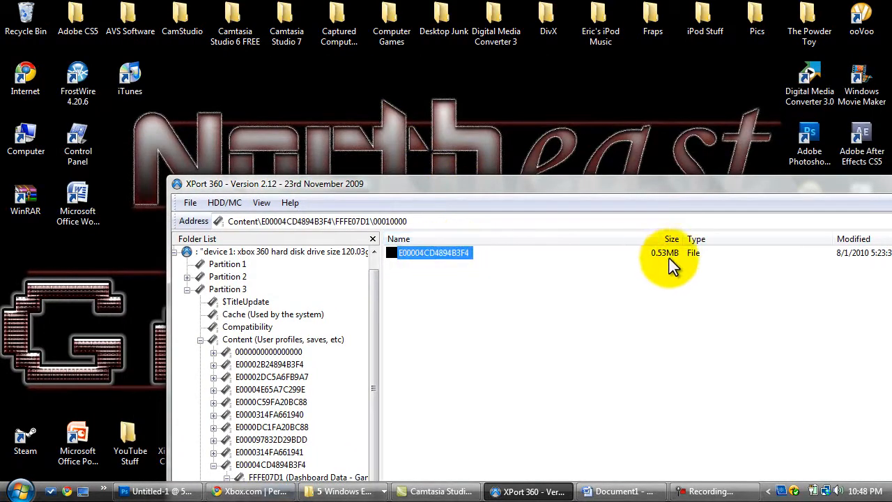
{"action": "mouse_move", "coordinate": [476, 180]}
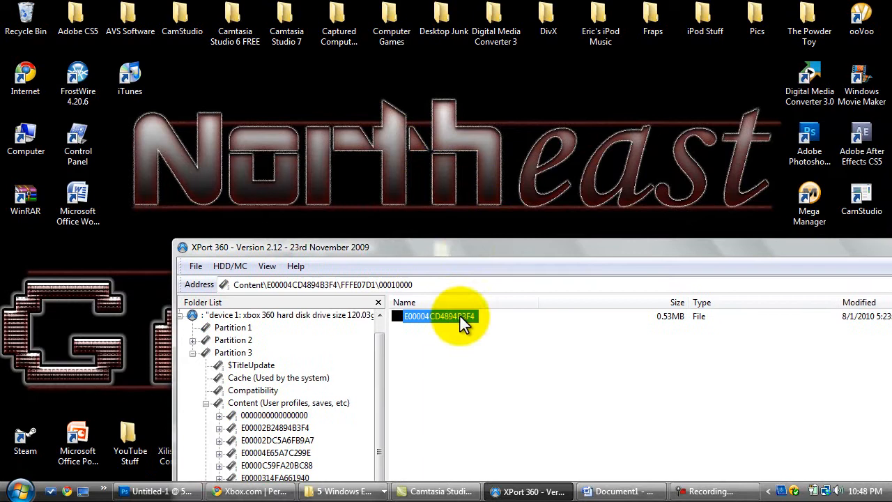
{"action": "mouse_move", "coordinate": [660, 323]}
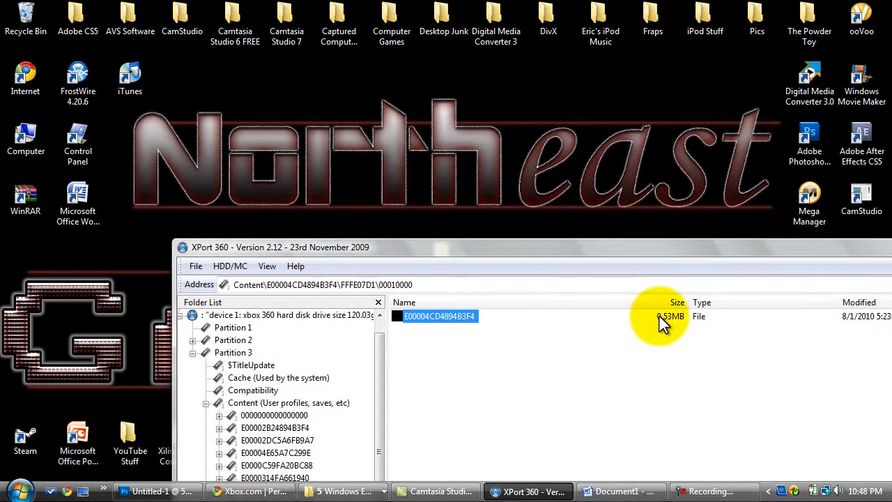
{"action": "mouse_move", "coordinate": [617, 324]}
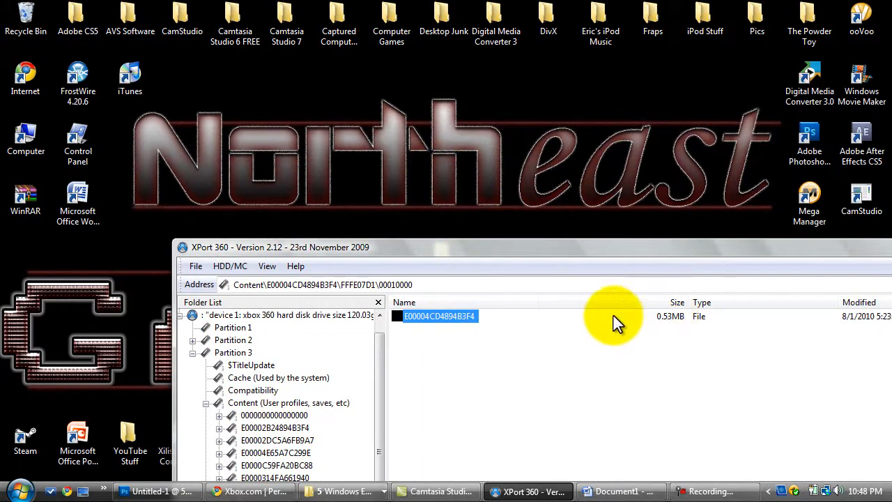
{"action": "mouse_move", "coordinate": [456, 324]}
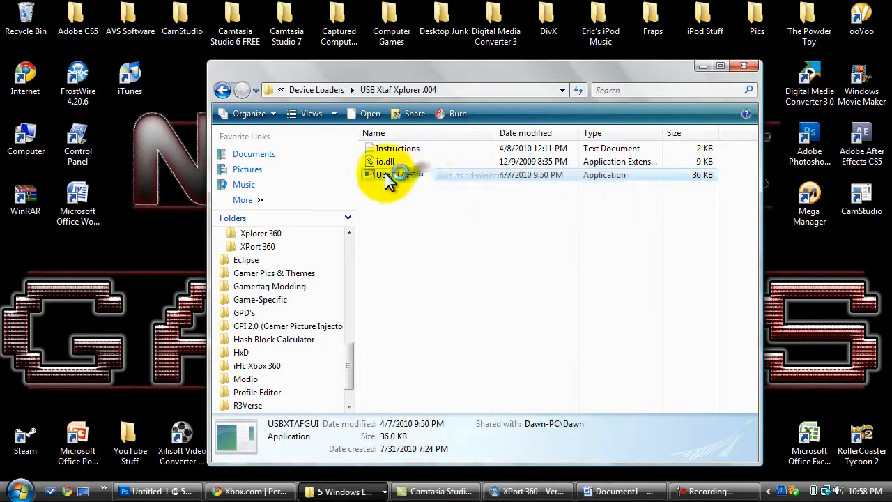
Launch USBXTAFGUI from the USB Xtaf Xplorer .004 folder.
{"action": "double_click", "coordinate": [387, 175]}
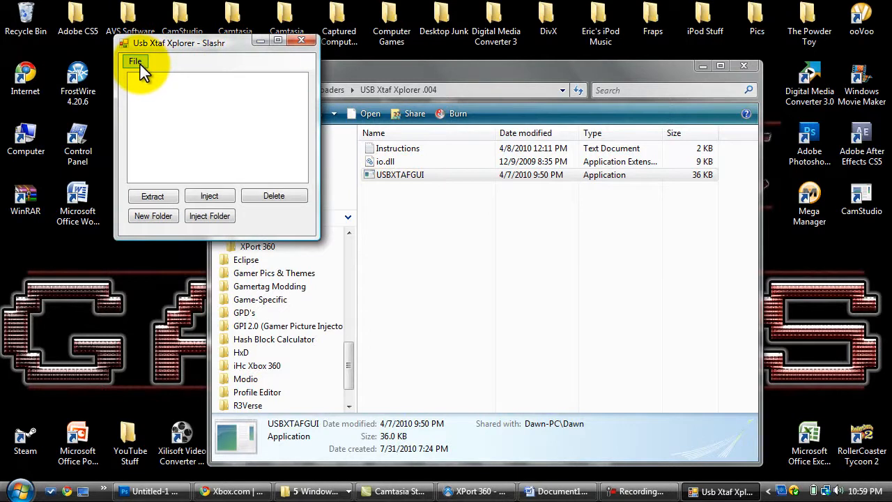
Open the USB device via File > Open Device and extract profile E00004CD4894B3F4.
{"action": "left_click", "coordinate": [135, 61]}
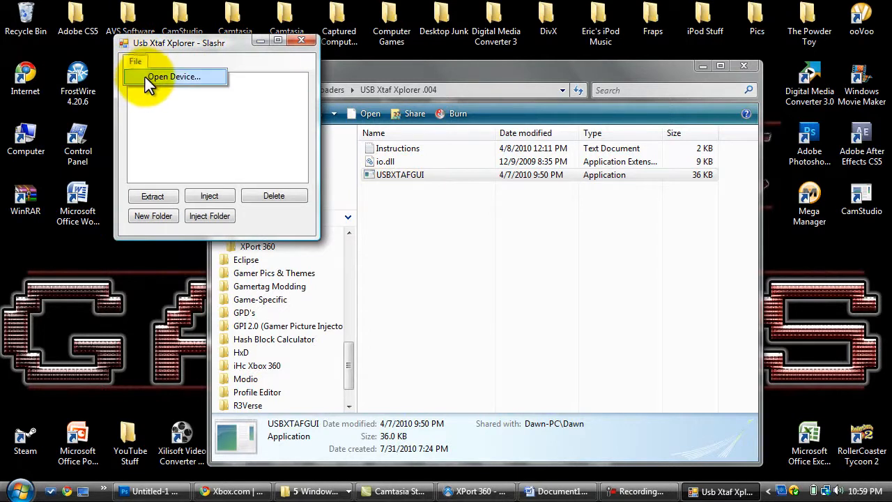
{"action": "left_click", "coordinate": [175, 76]}
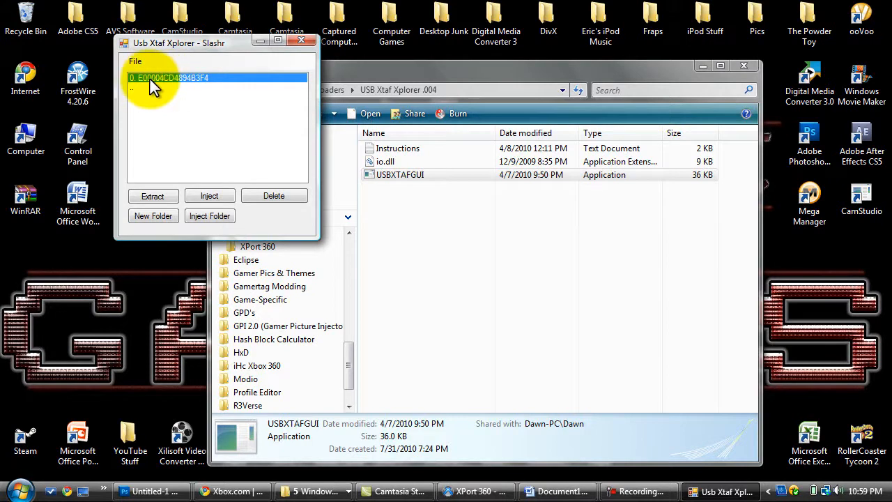
{"action": "mouse_move", "coordinate": [180, 93]}
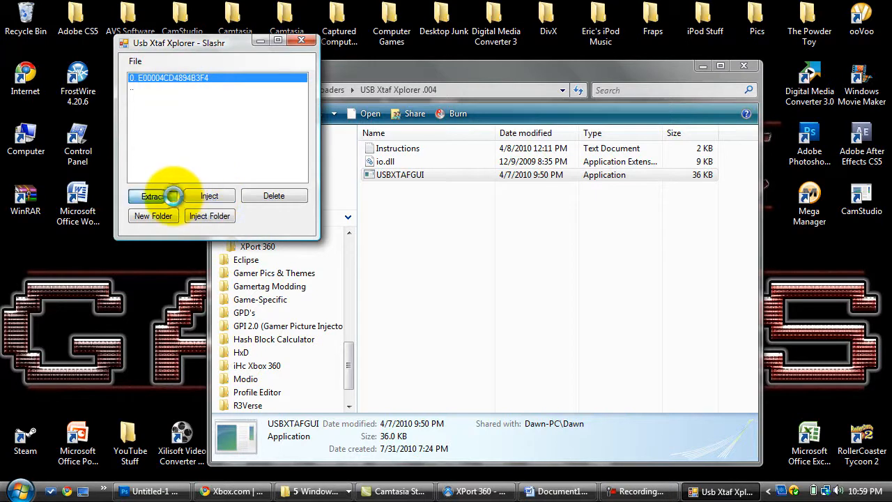
{"action": "left_click", "coordinate": [151, 196]}
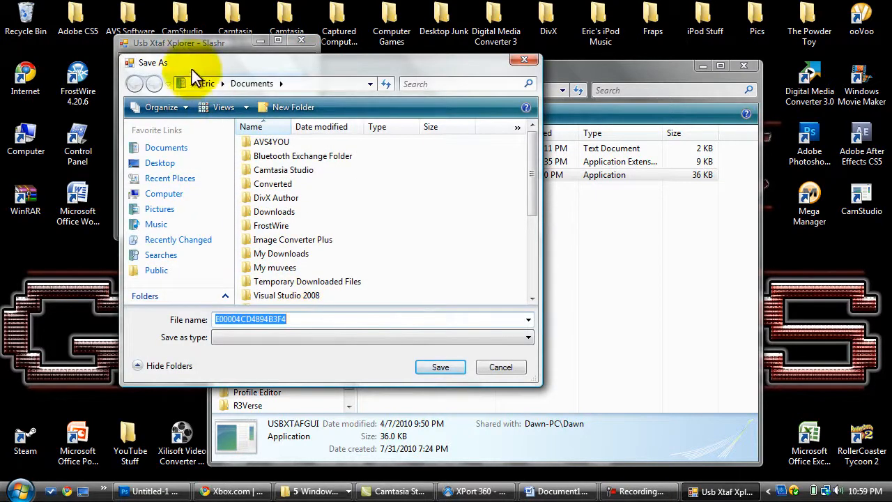
Save the extracted profile to Desktop, declining to replace the existing E00004CD4894B3F4 file.
{"action": "left_click", "coordinate": [208, 83]}
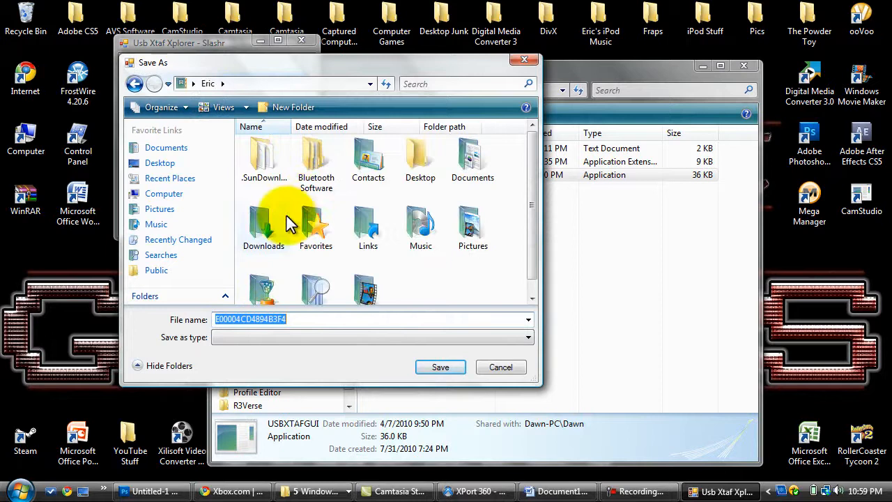
{"action": "double_click", "coordinate": [420, 160]}
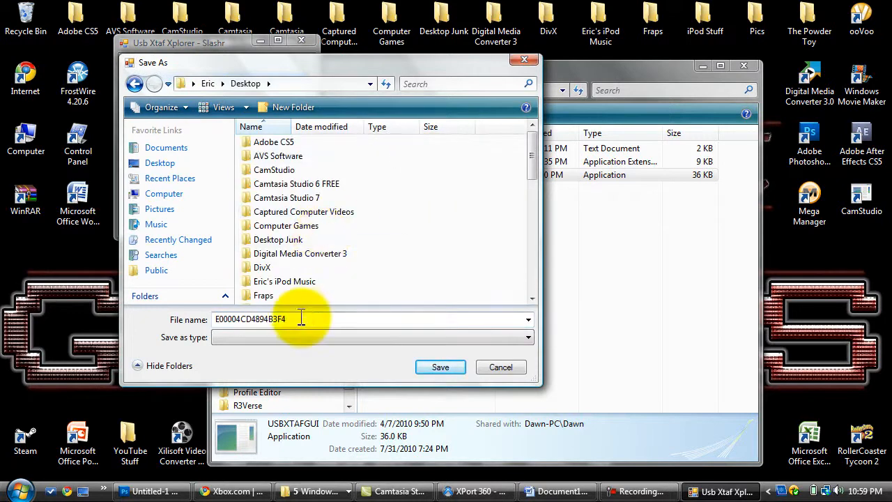
{"action": "mouse_move", "coordinate": [440, 367]}
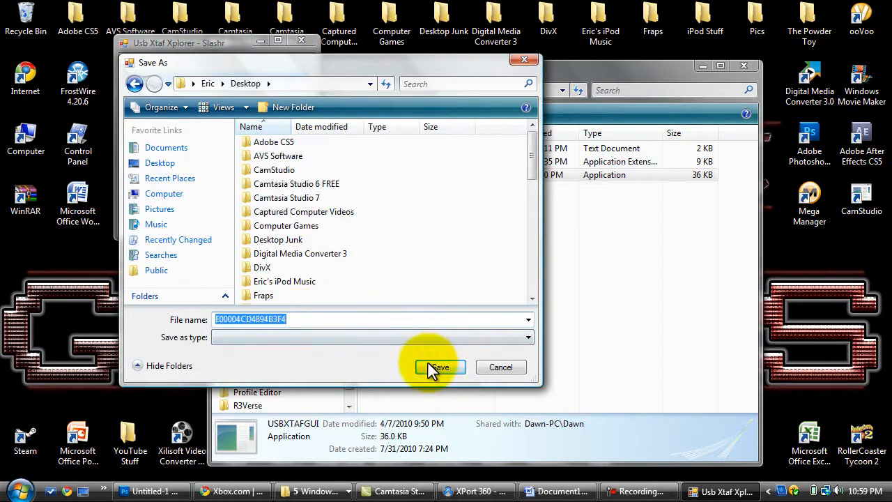
{"action": "left_click", "coordinate": [440, 367]}
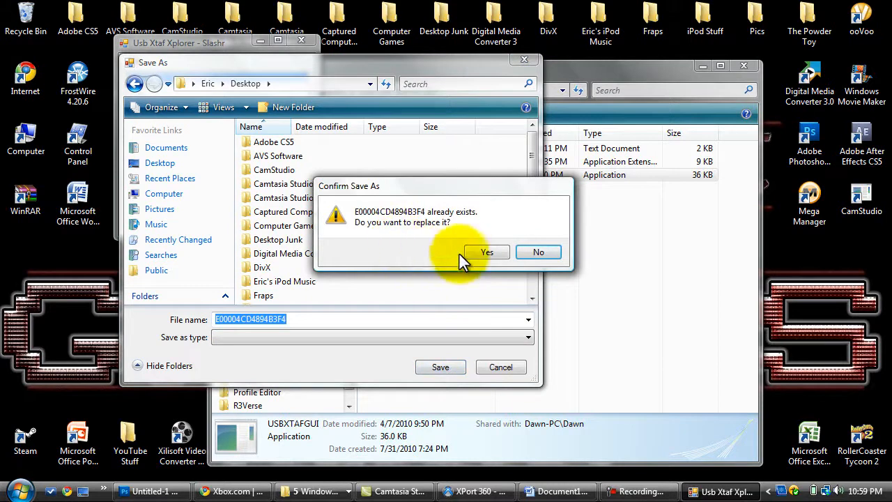
{"action": "mouse_move", "coordinate": [405, 222]}
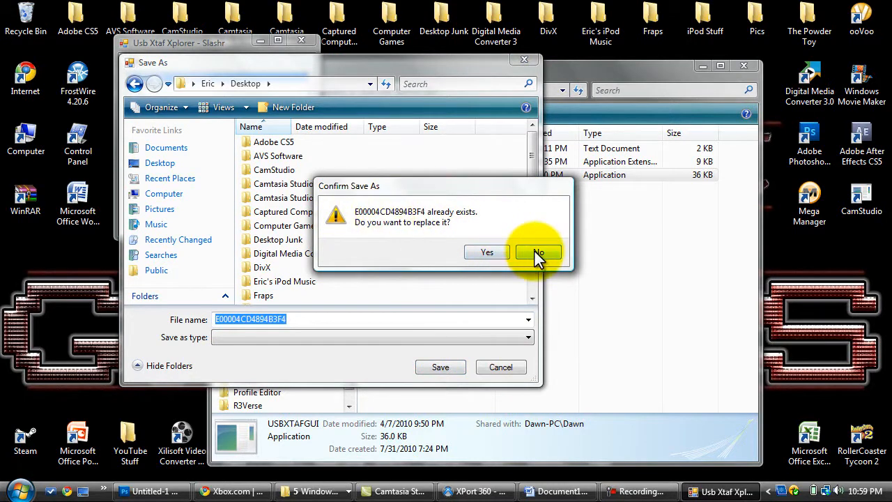
{"action": "mouse_move", "coordinate": [521, 152]}
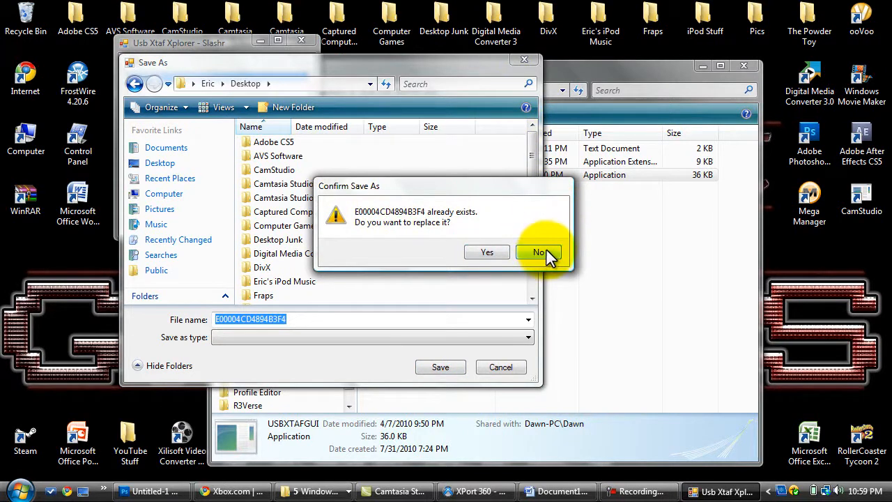
{"action": "left_click", "coordinate": [538, 251]}
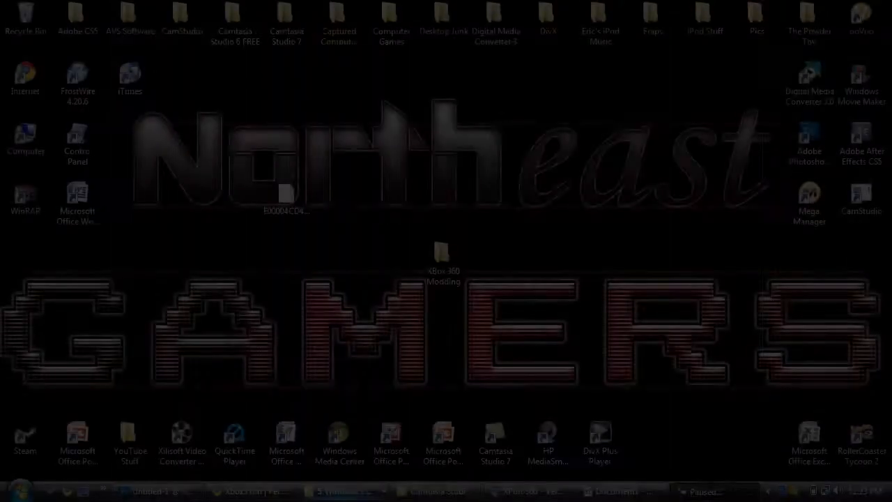
{"action": "mouse_move", "coordinate": [343, 490]}
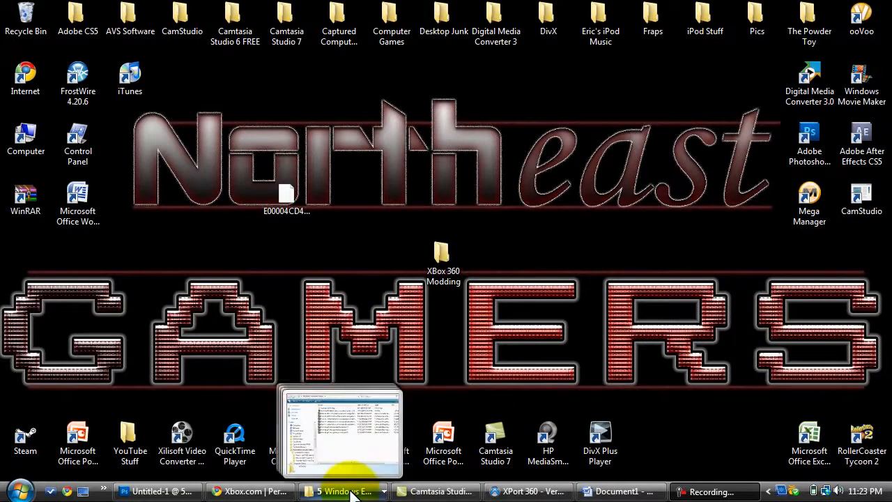
Bring up the Profile Editor v2.0.2 folder and run ProfileEditor from its context menu.
{"action": "left_click", "coordinate": [343, 490]}
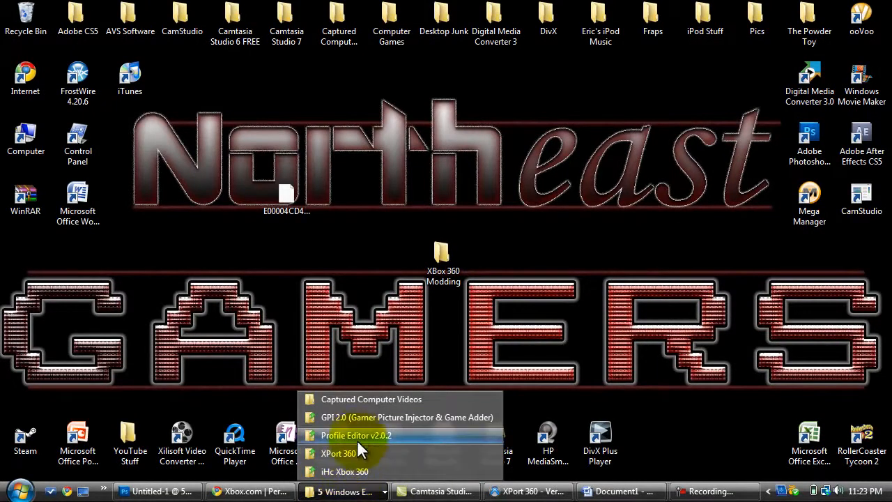
{"action": "left_click", "coordinate": [356, 435]}
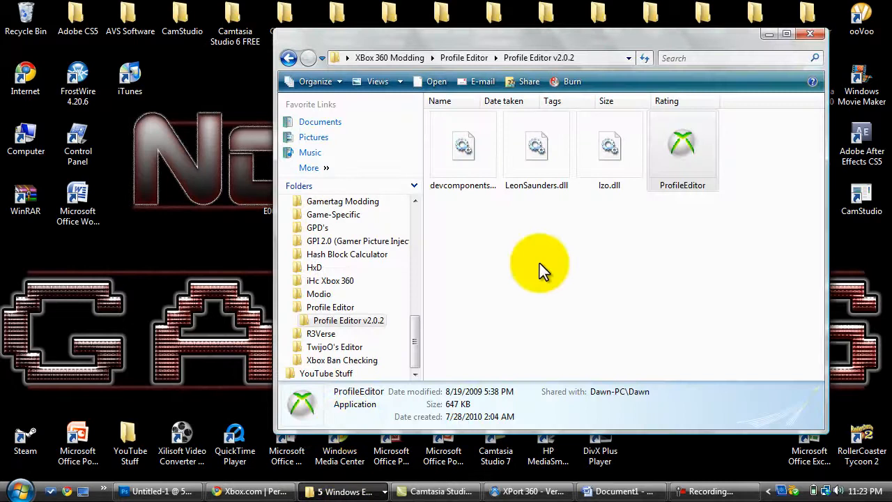
{"action": "mouse_move", "coordinate": [514, 202]}
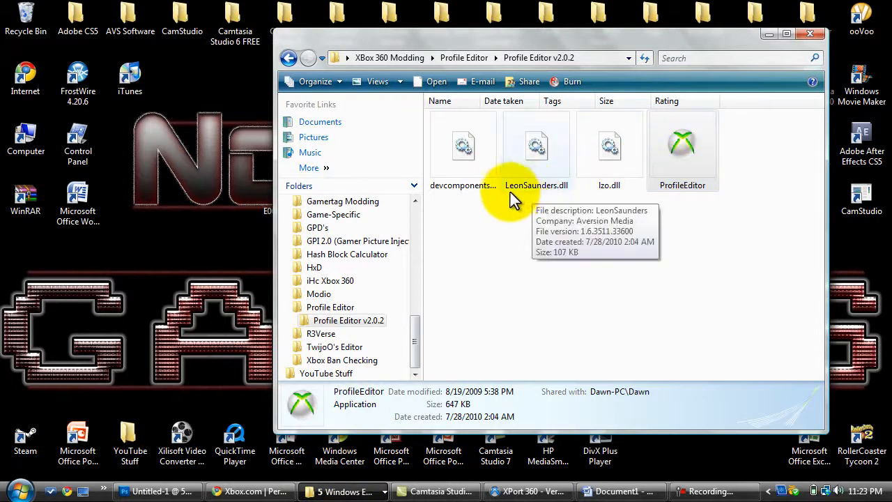
{"action": "left_click", "coordinate": [462, 147]}
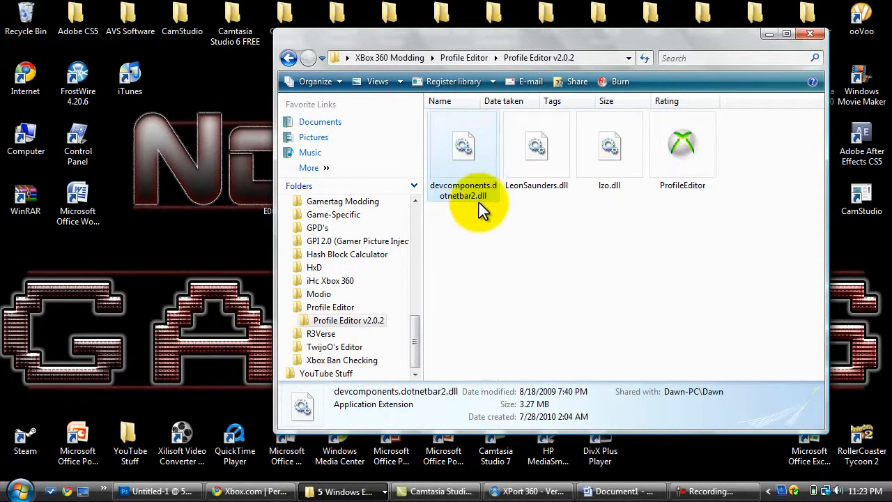
{"action": "left_click", "coordinate": [682, 146]}
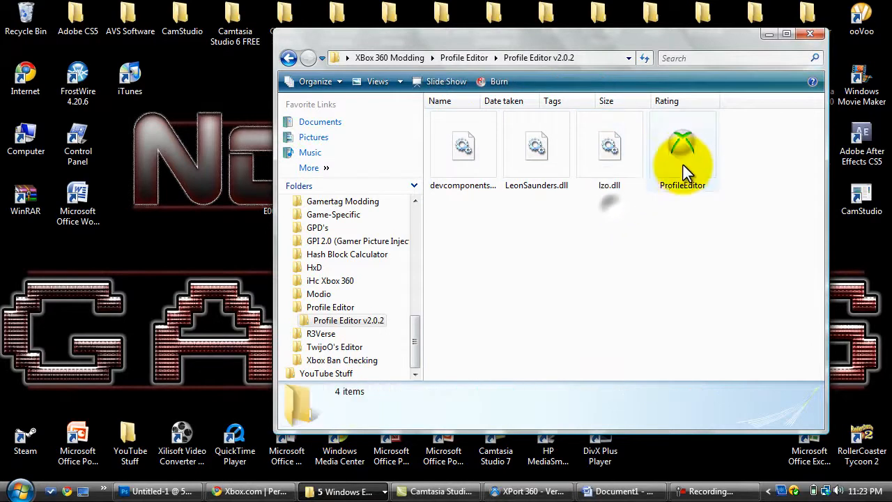
{"action": "right_click", "coordinate": [682, 147]}
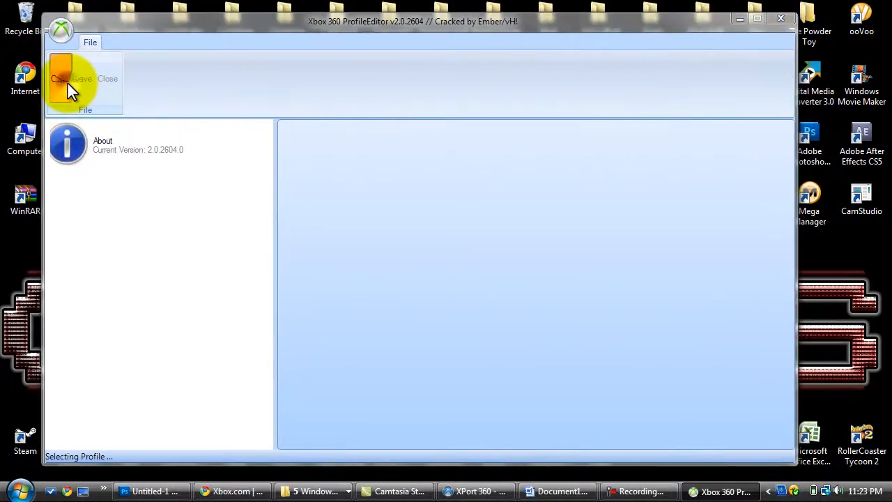
{"action": "left_click", "coordinate": [62, 78]}
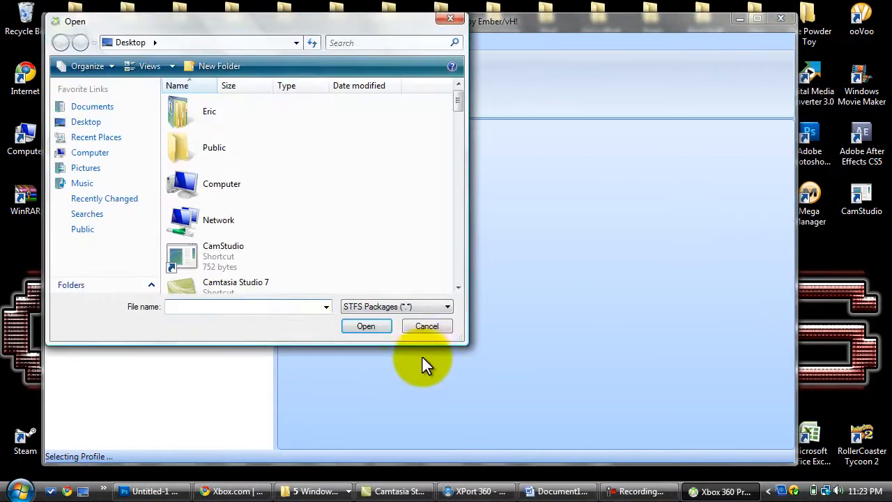
{"action": "type", "text": "e"}
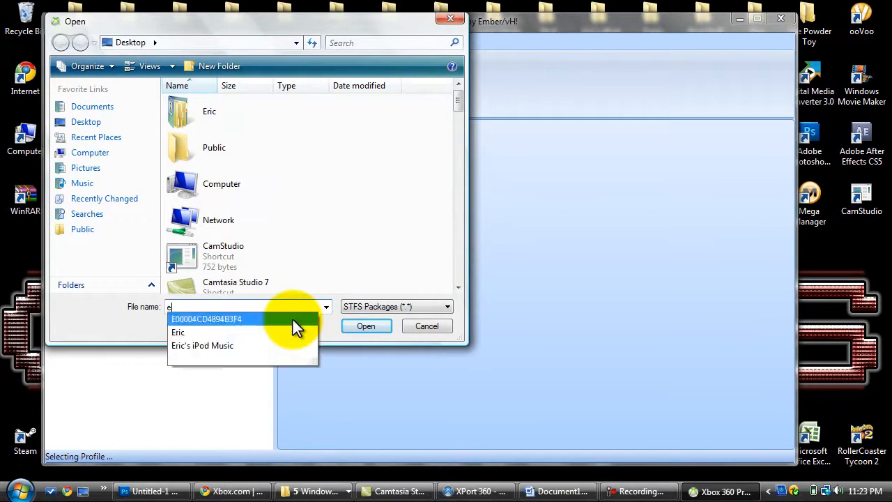
{"action": "left_click", "coordinate": [366, 326]}
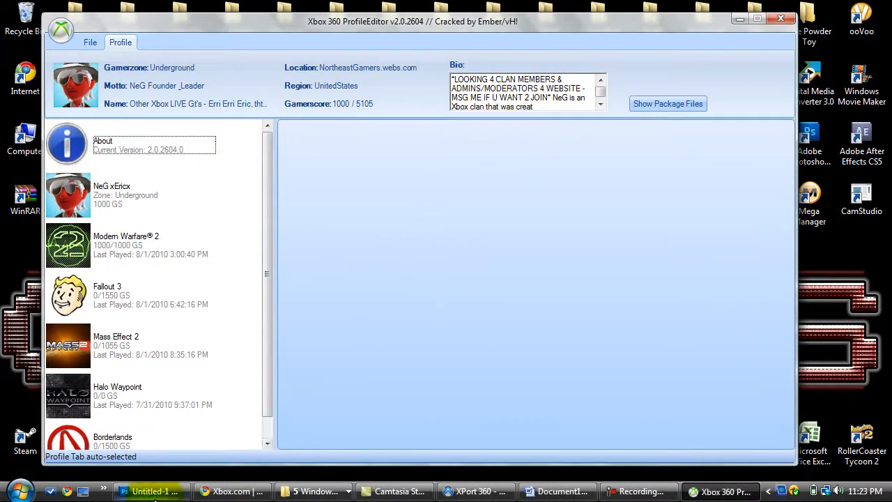
{"action": "left_click", "coordinate": [232, 491]}
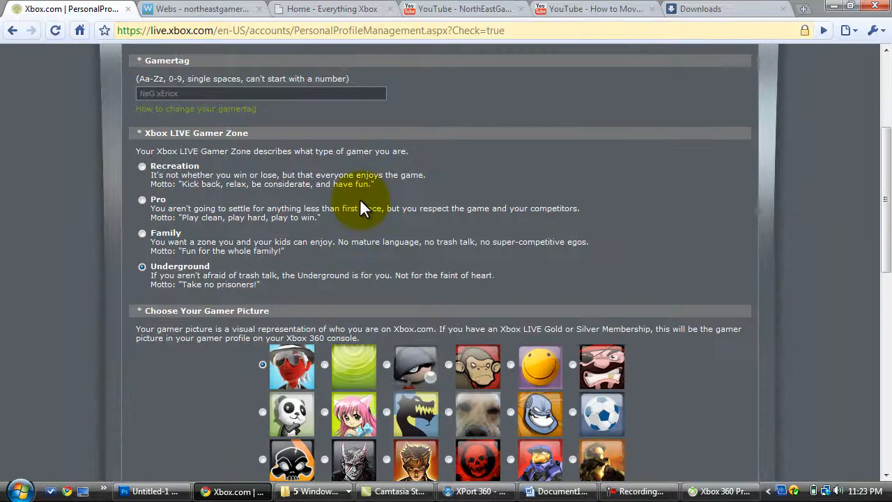
{"action": "scroll", "scroll_direction": "down", "scroll_amount": 3}
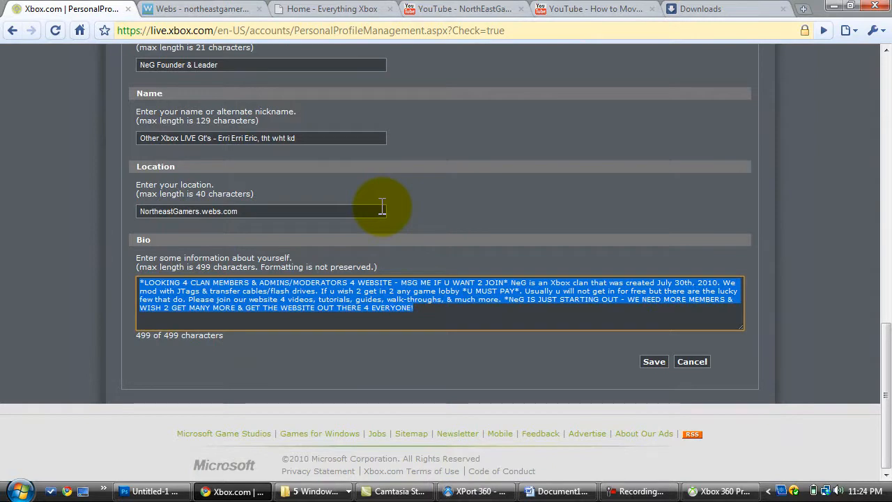
{"action": "mouse_move", "coordinate": [381, 228]}
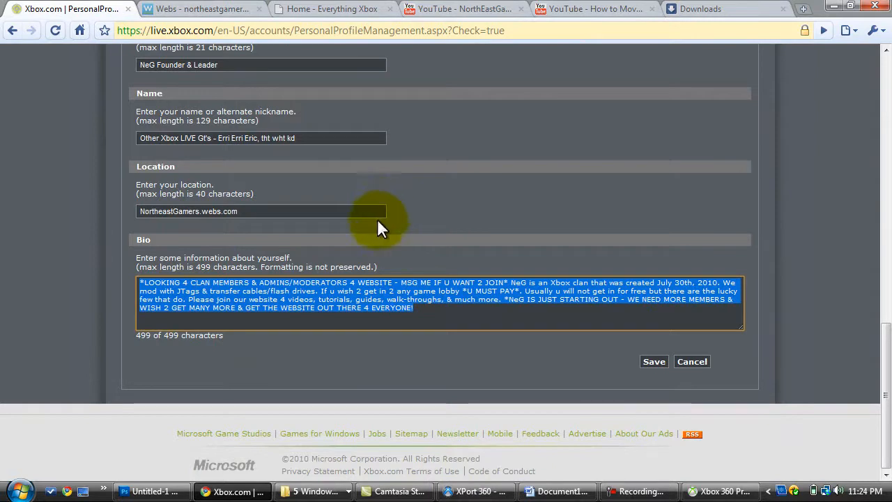
{"action": "scroll", "scroll_direction": "up", "scroll_amount": 3}
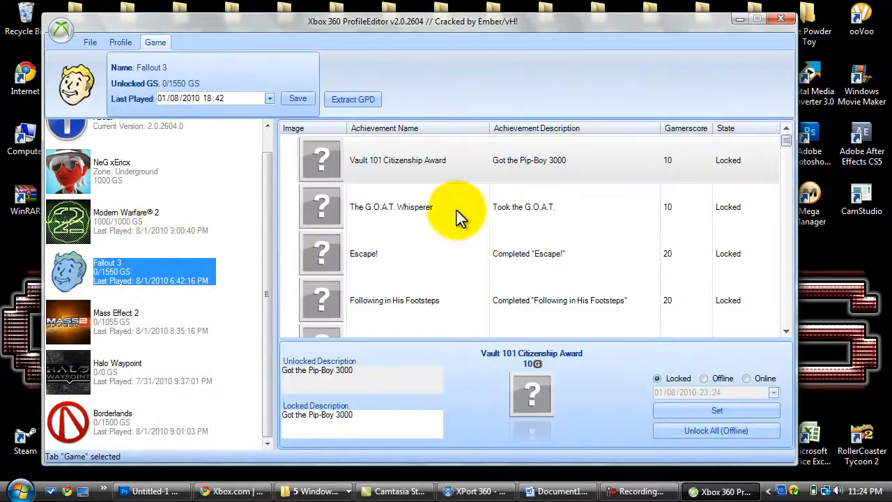
{"action": "mouse_move", "coordinate": [725, 446]}
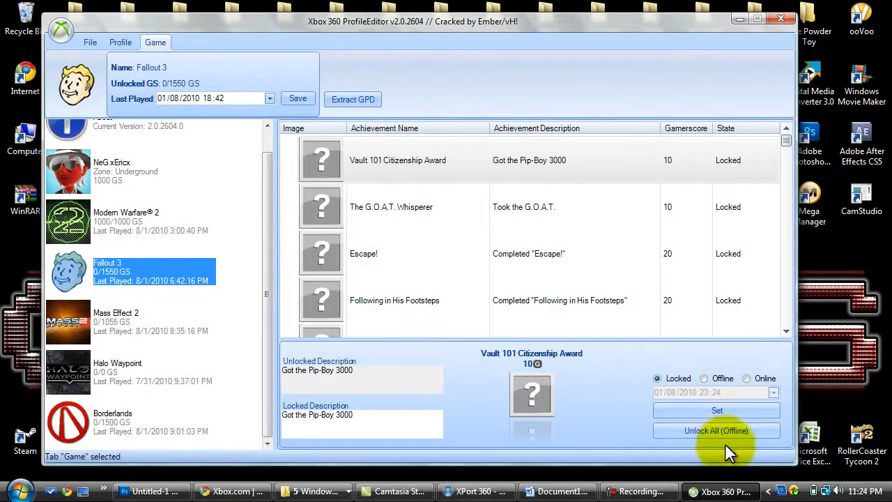
Unlock all Fallout 3 achievements offline, accept the warning, and save the game's changes.
{"action": "left_click", "coordinate": [715, 430]}
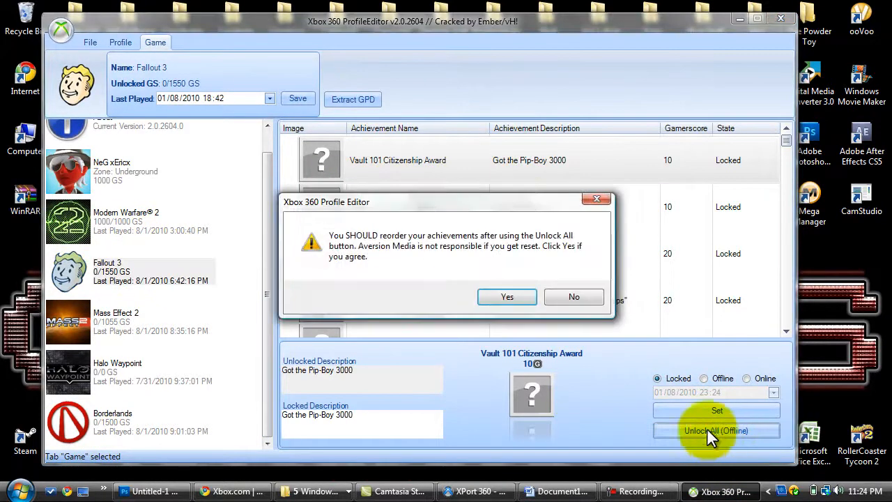
{"action": "mouse_move", "coordinate": [406, 299]}
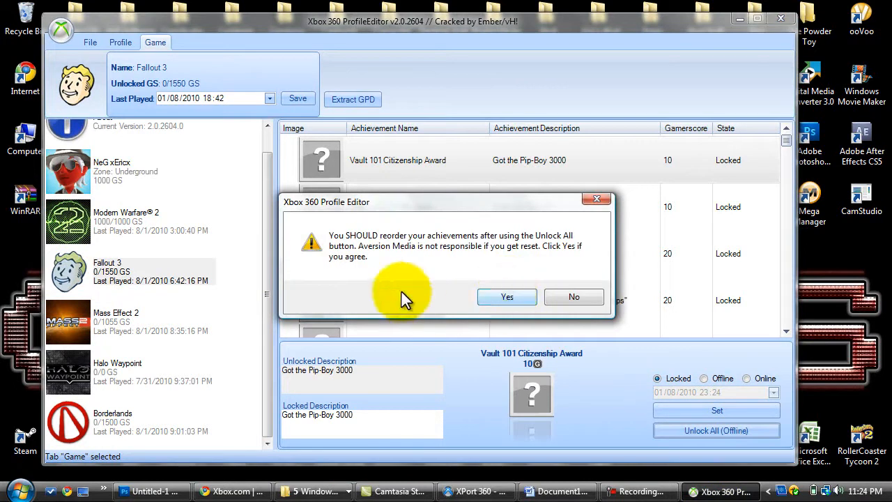
{"action": "mouse_move", "coordinate": [452, 240]}
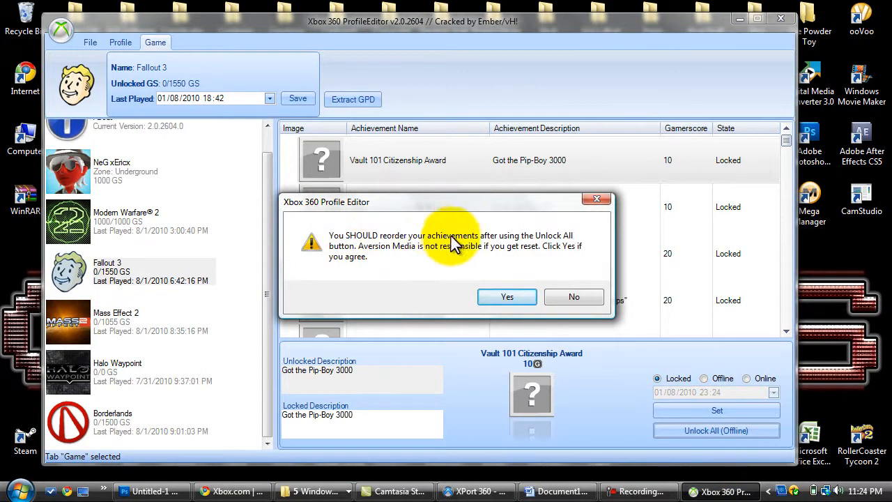
{"action": "mouse_move", "coordinate": [407, 264]}
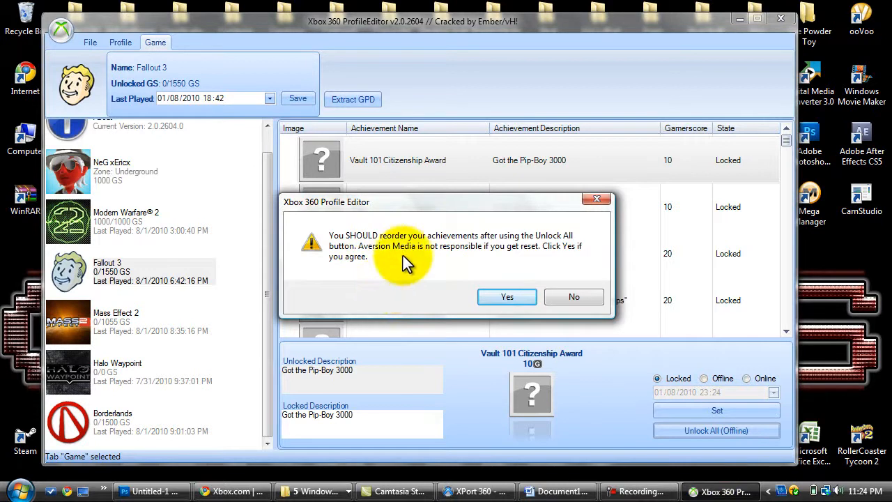
{"action": "mouse_move", "coordinate": [464, 299]}
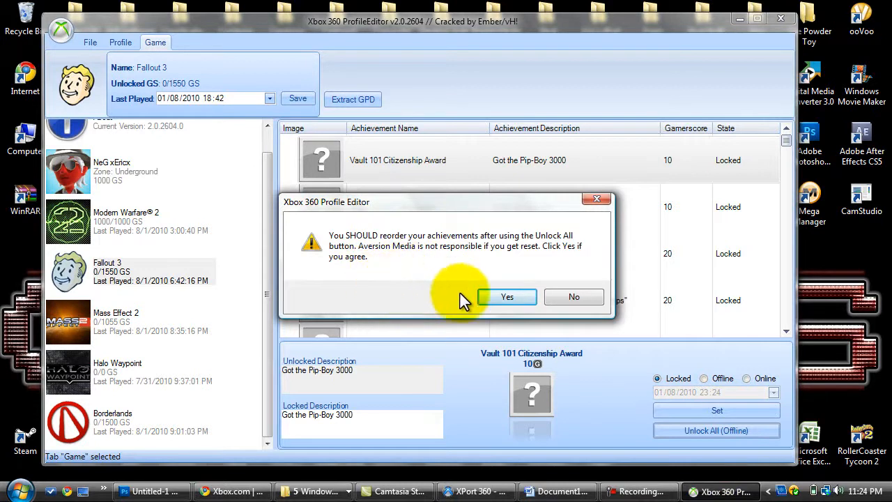
{"action": "left_click", "coordinate": [507, 296]}
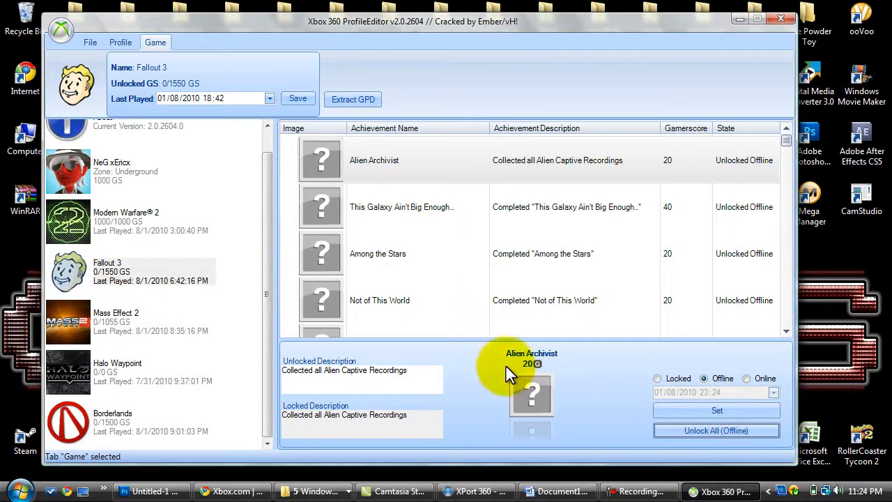
{"action": "mouse_move", "coordinate": [512, 379]}
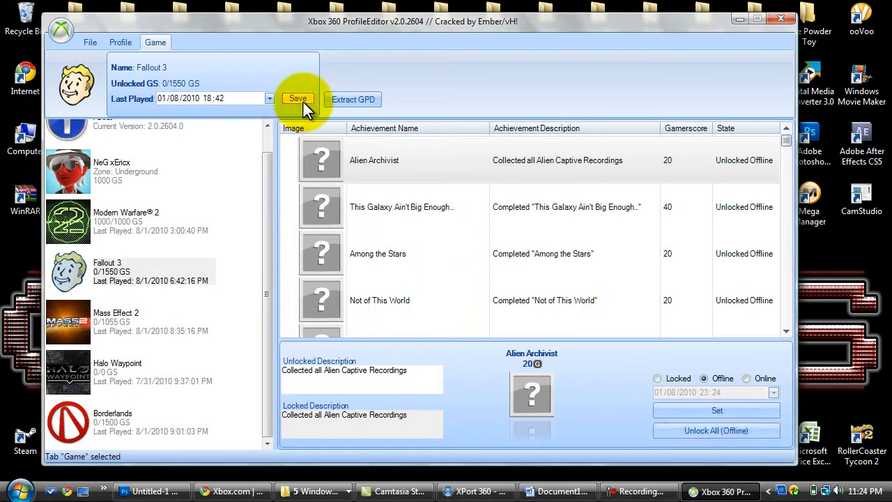
{"action": "left_click", "coordinate": [298, 98]}
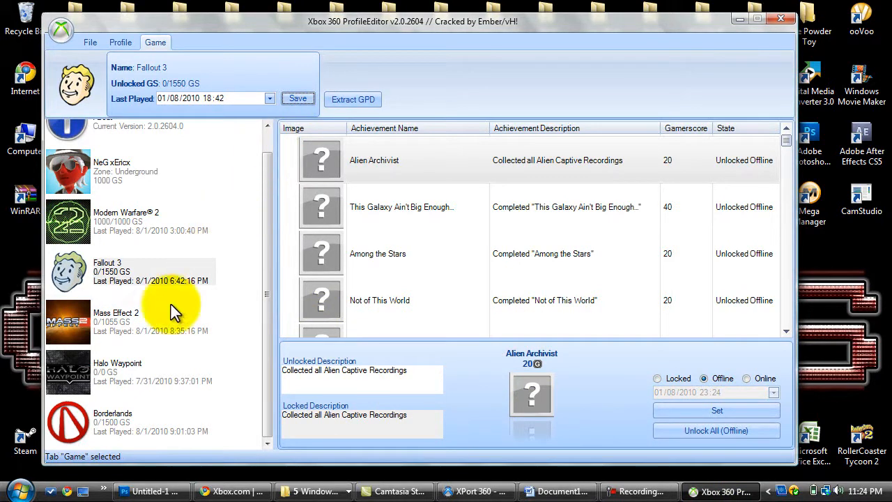
Unlock all Mass Effect 2 achievements offline and save, then unlock all Borderlands achievements.
{"action": "left_click", "coordinate": [116, 321]}
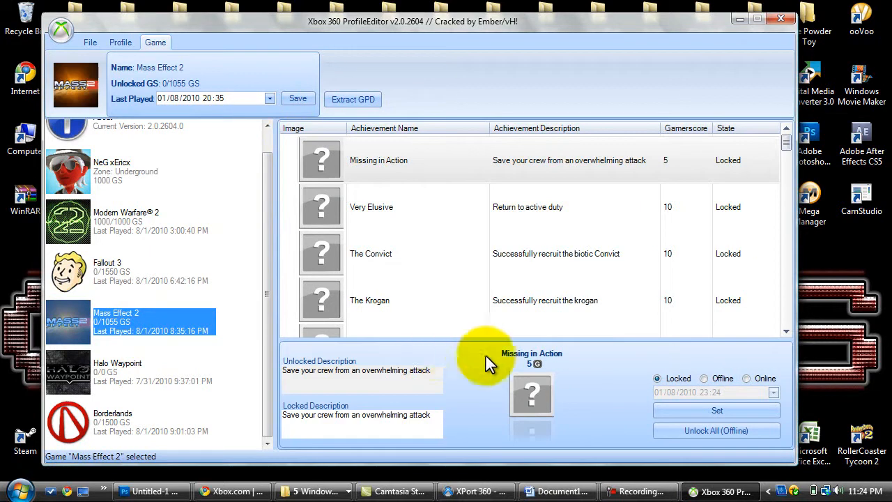
{"action": "left_click", "coordinate": [716, 430]}
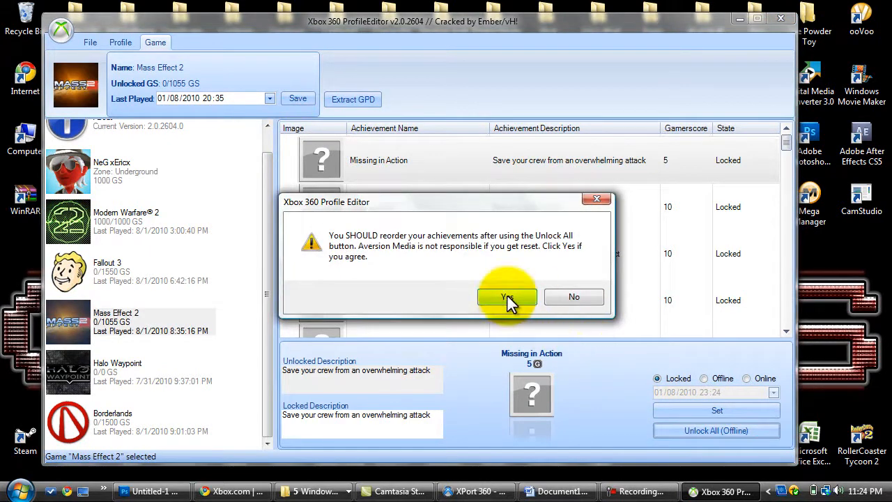
{"action": "left_click", "coordinate": [508, 296]}
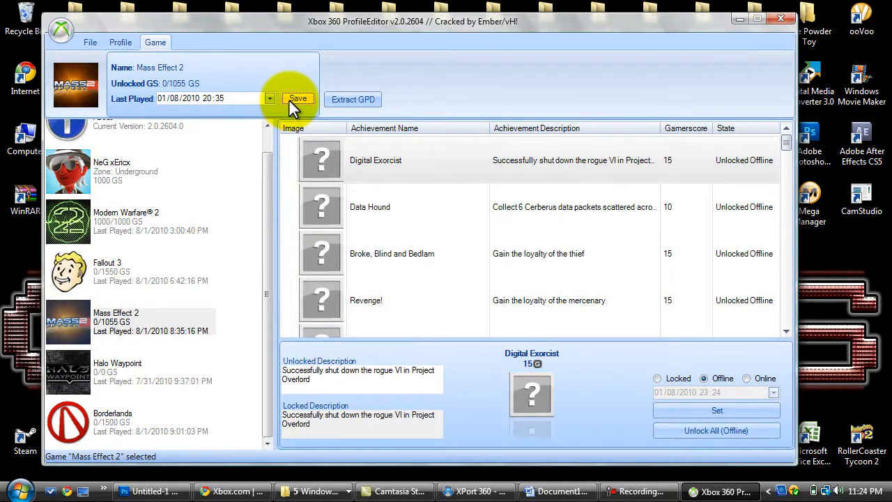
{"action": "left_click", "coordinate": [112, 421]}
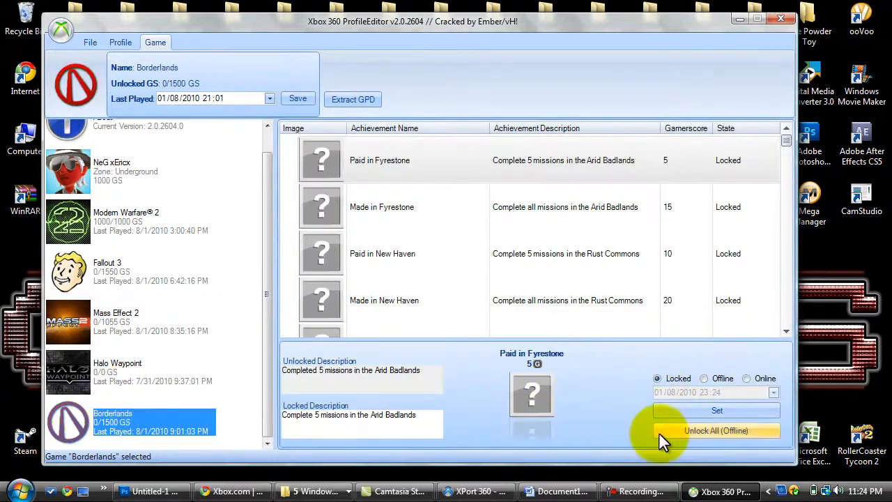
{"action": "left_click", "coordinate": [715, 430]}
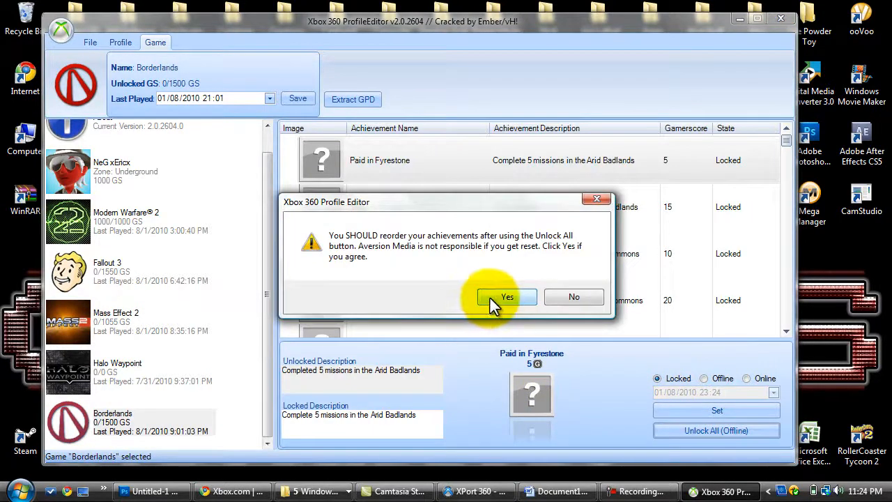
{"action": "left_click", "coordinate": [507, 297]}
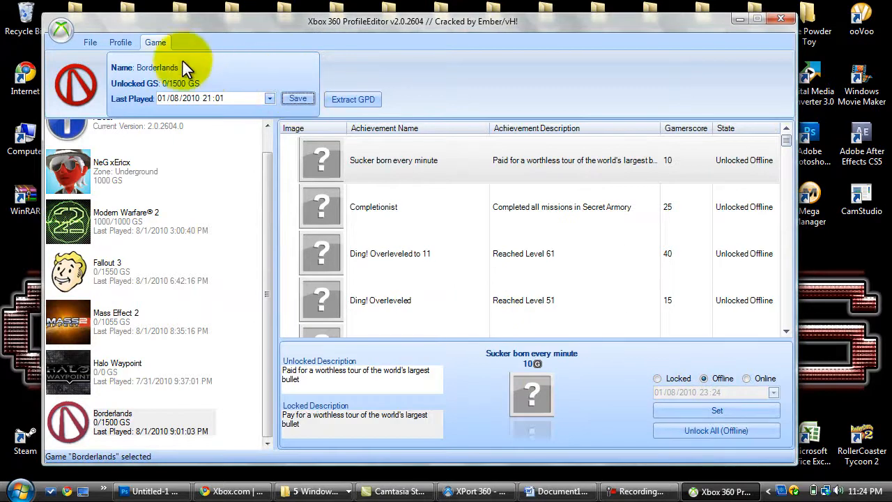
Save the whole edited profile to its desktop file from the File tab.
{"action": "left_click", "coordinate": [90, 41]}
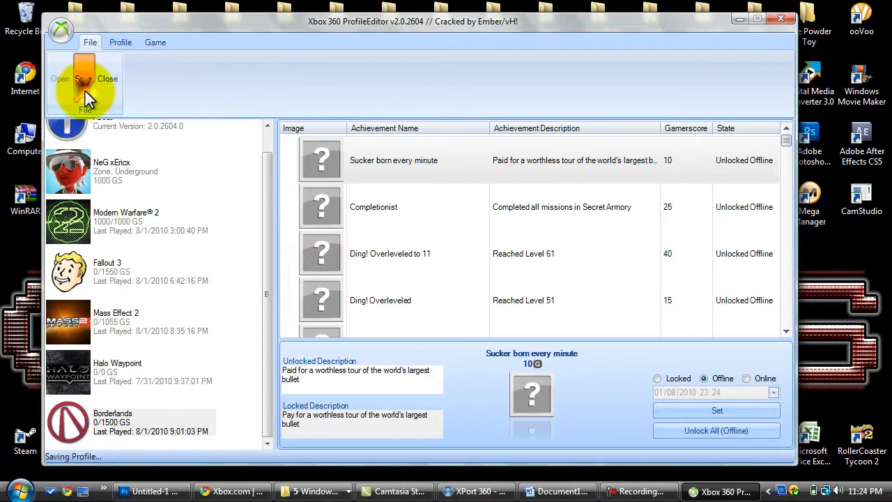
{"action": "left_click", "coordinate": [83, 78]}
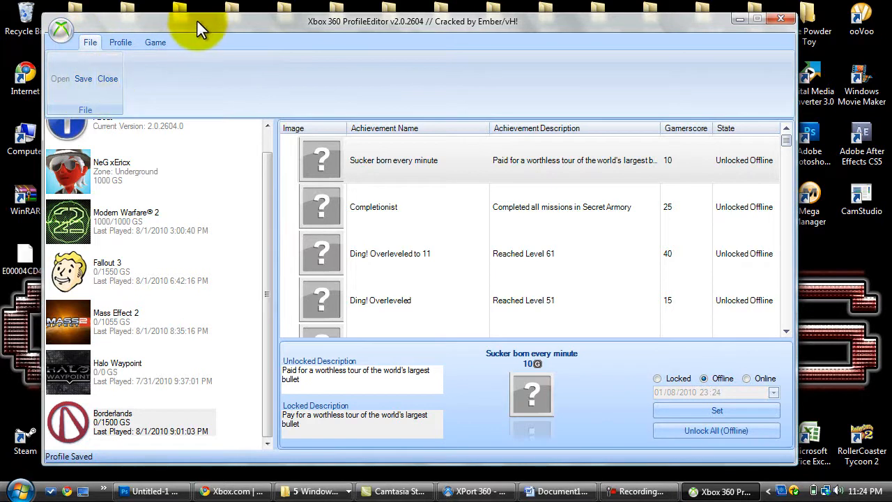
{"action": "mouse_move", "coordinate": [183, 34]}
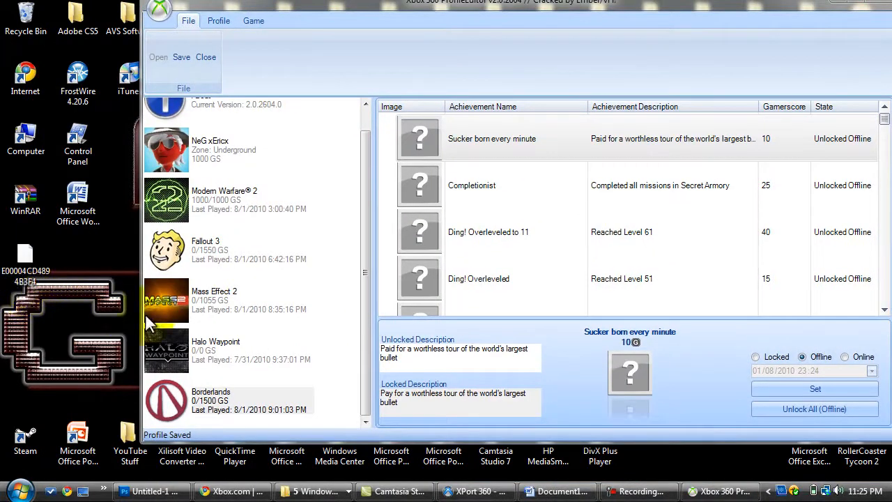
{"action": "mouse_move", "coordinate": [310, 15]}
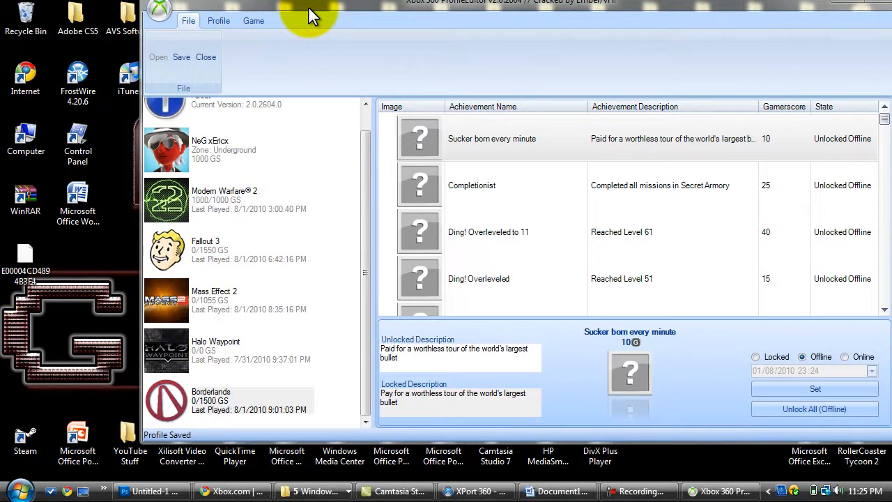